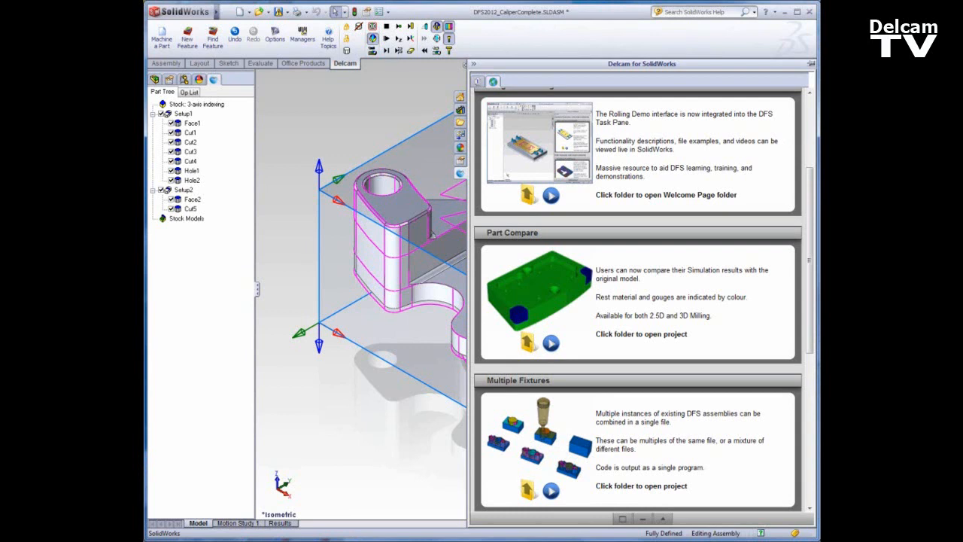
mouse_move(431, 455)
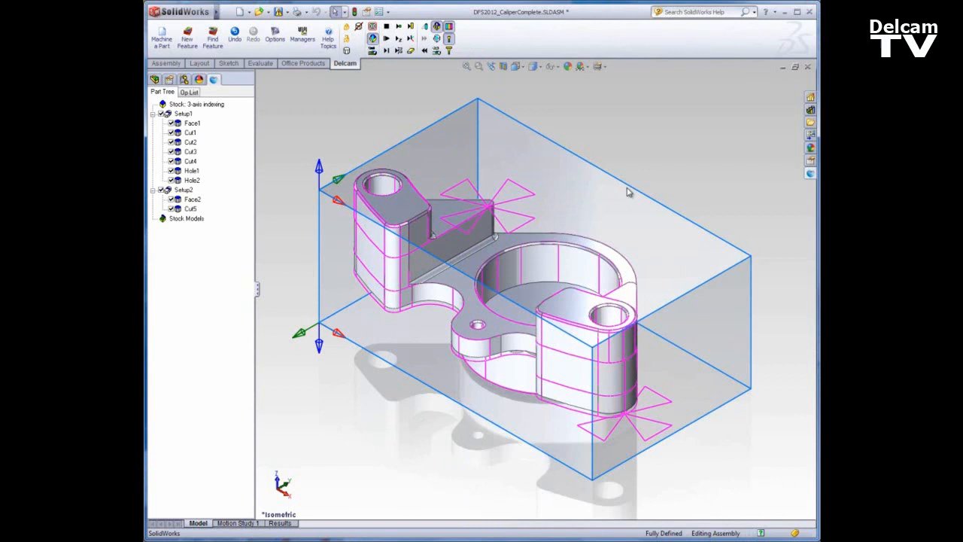
mouse_move(611, 202)
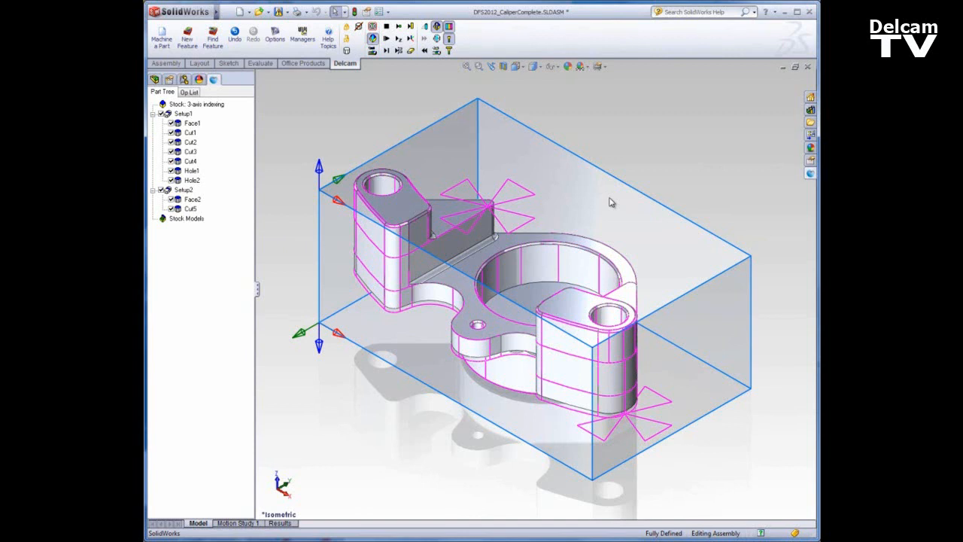
mouse_move(566, 198)
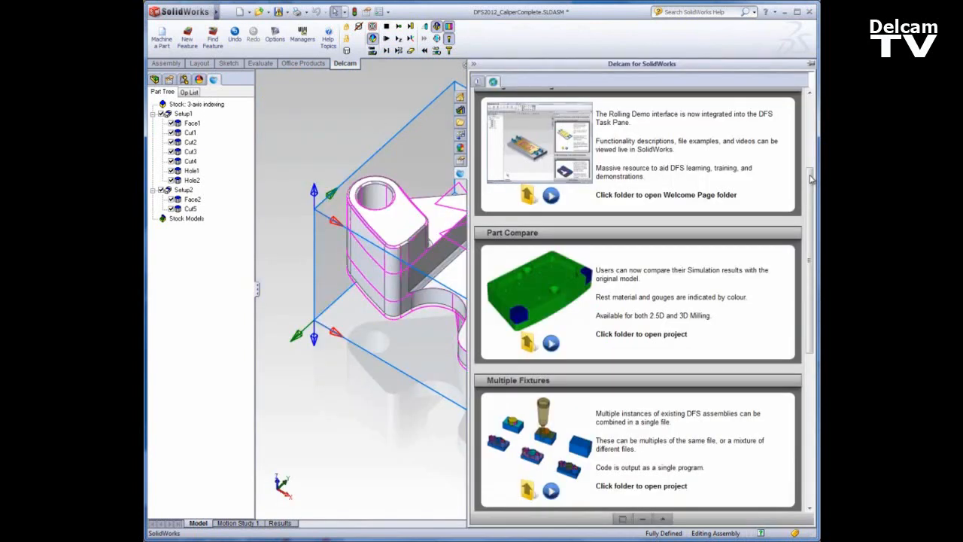
- Start Machine a Part on the current caliper document and create the assembly from the template
click(479, 81)
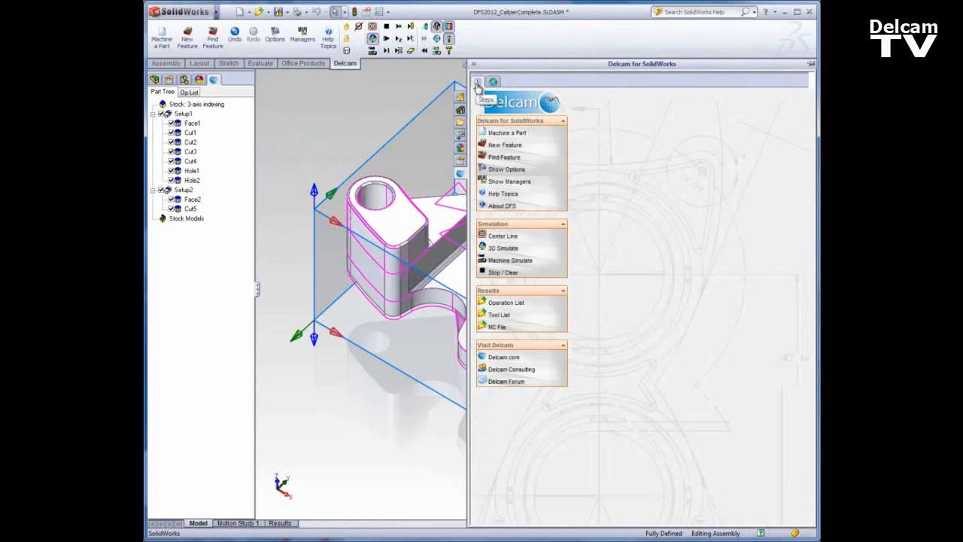
click(507, 132)
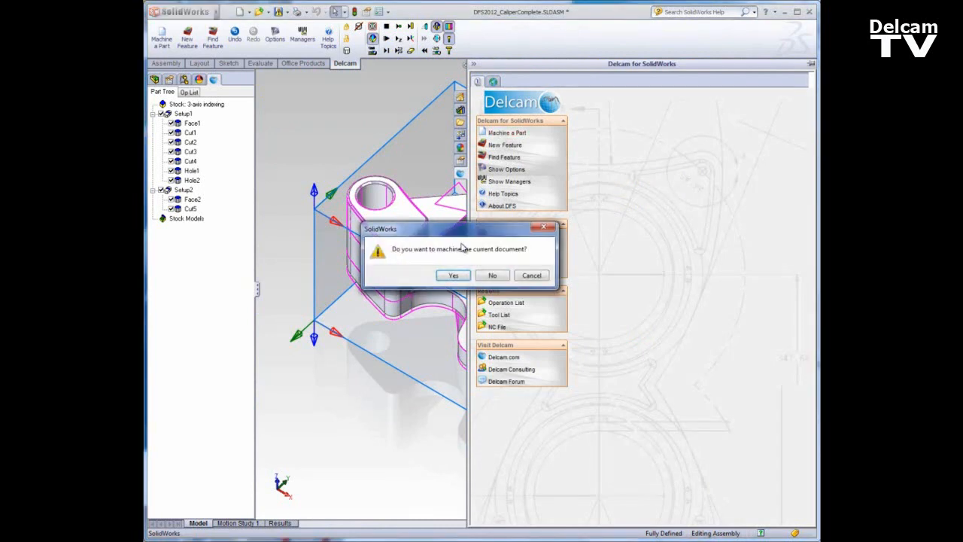
click(453, 274)
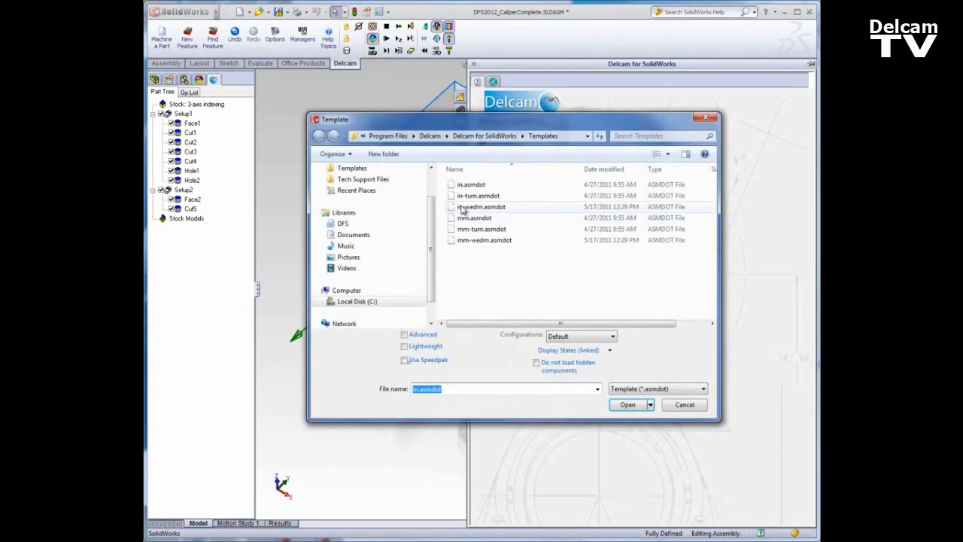
click(628, 404)
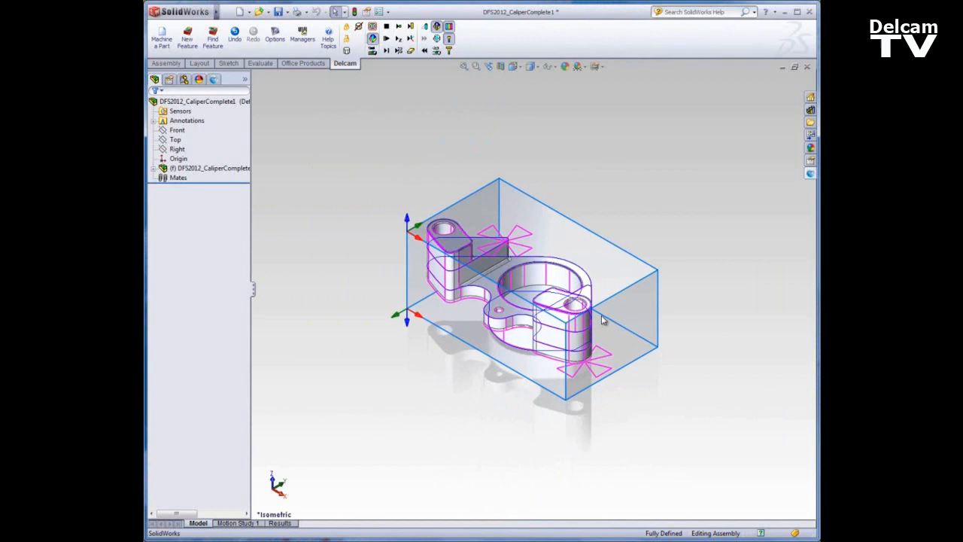
mouse_move(403, 303)
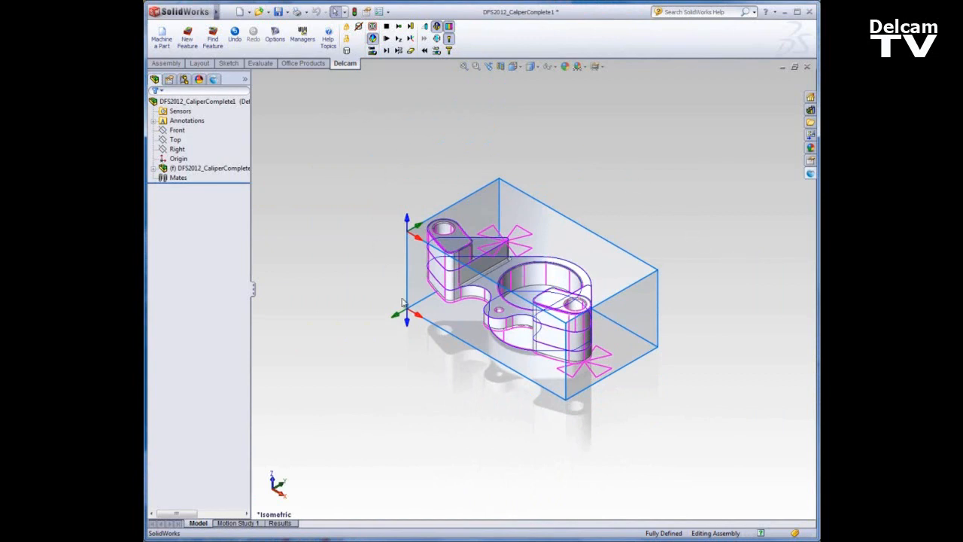
mouse_move(442, 196)
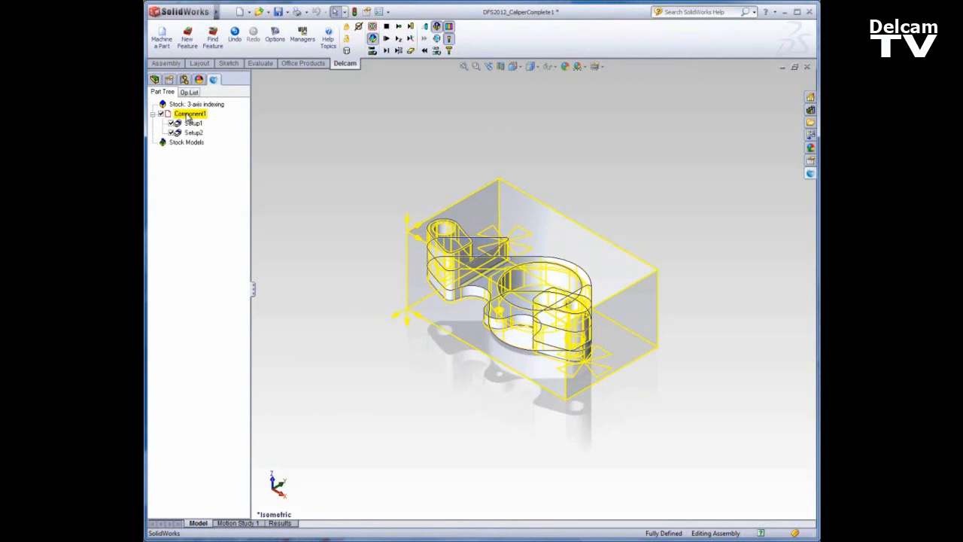
- View the caliper's Setup1 and Setup2 geometry in the Part Tree before working on the assembly
click(193, 124)
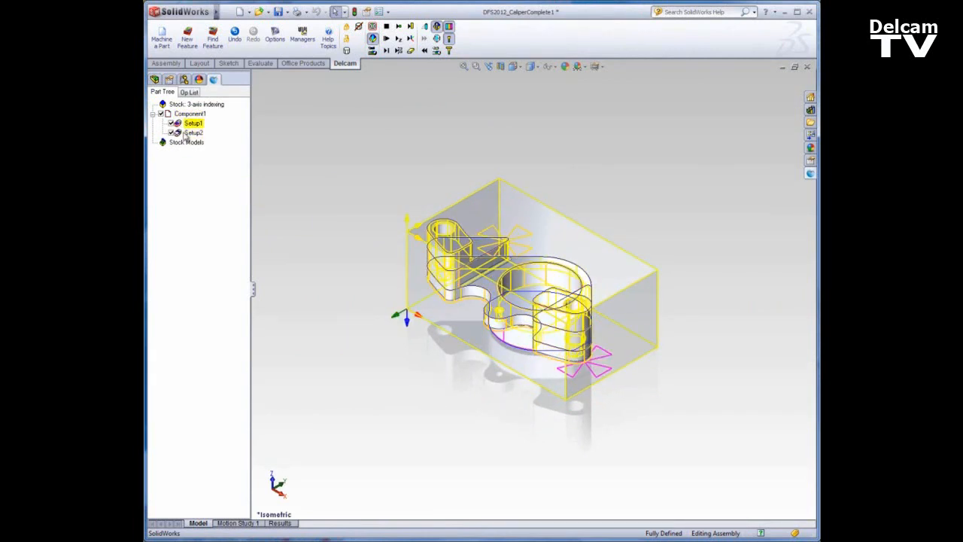
click(193, 133)
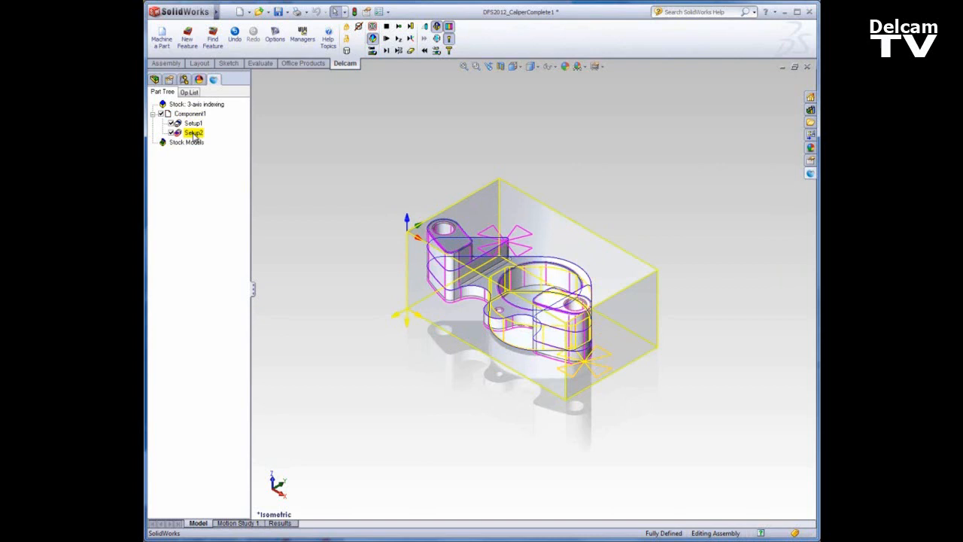
click(316, 163)
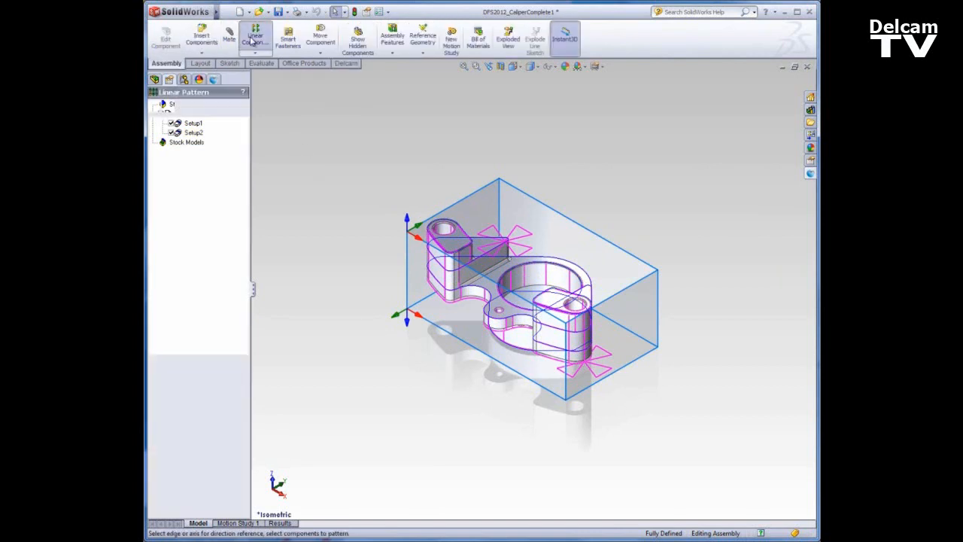
- Linear-pattern the caliper component into three copies 4 inches apart along the block's long edge
click(256, 37)
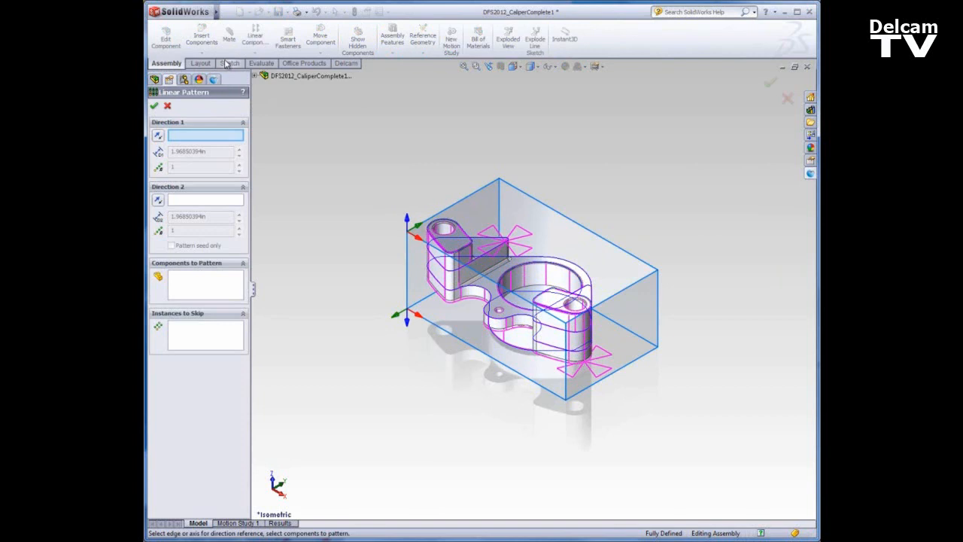
click(205, 283)
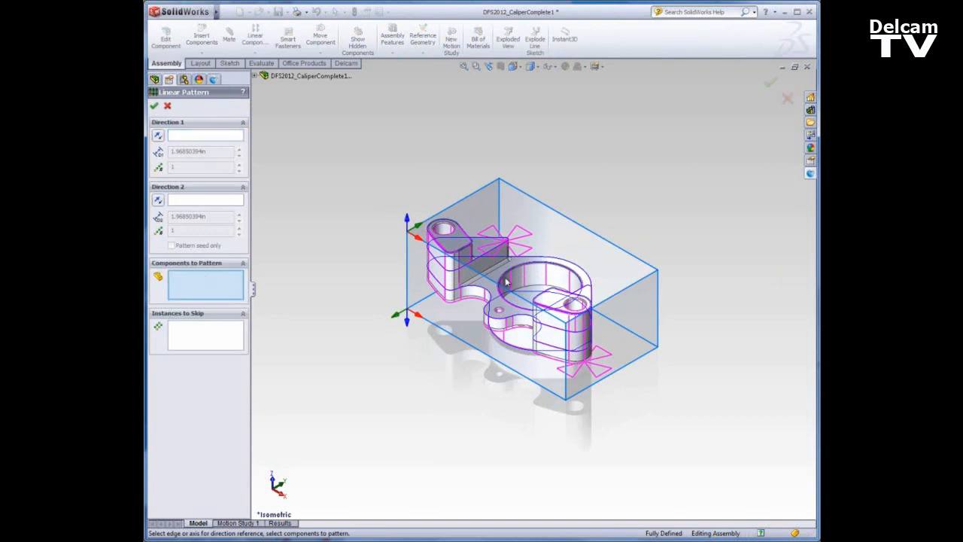
click(509, 283)
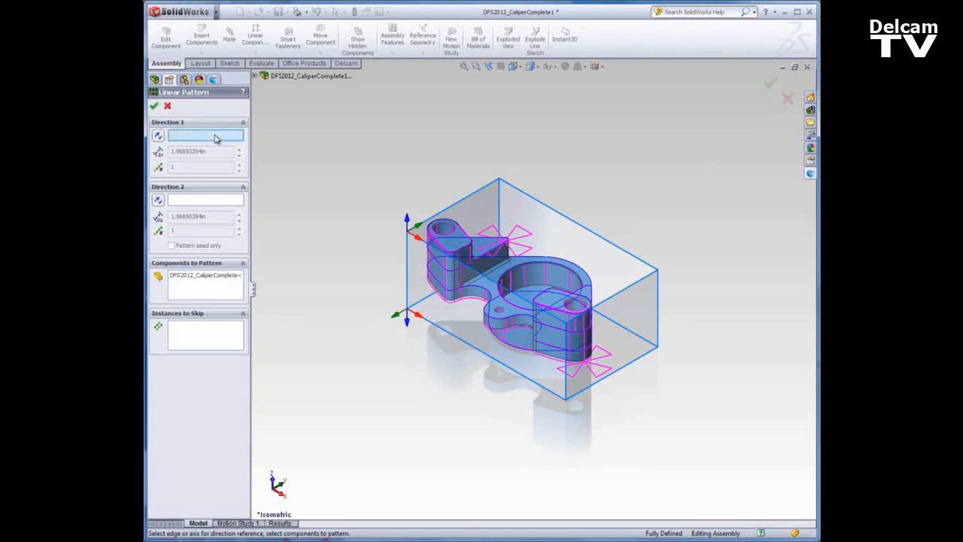
mouse_move(424, 190)
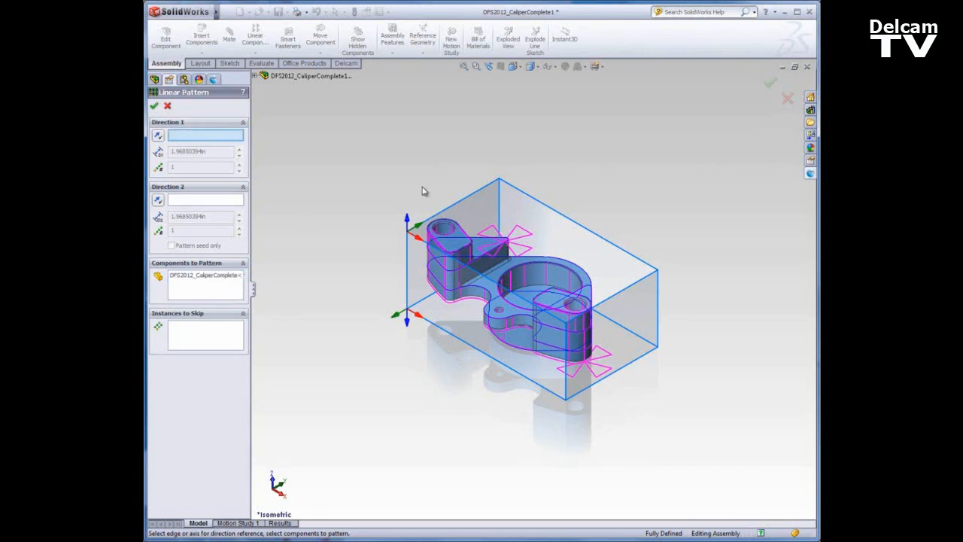
mouse_move(574, 232)
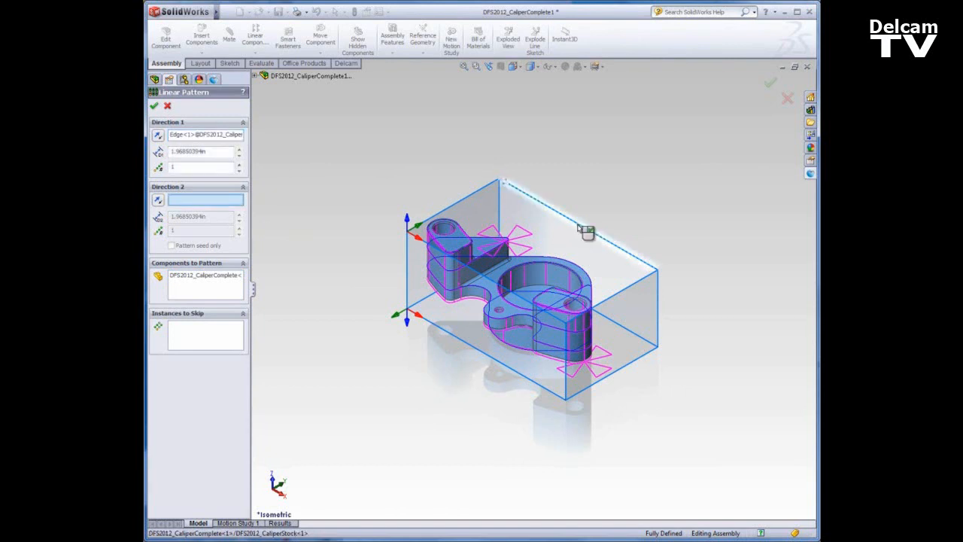
mouse_move(508, 186)
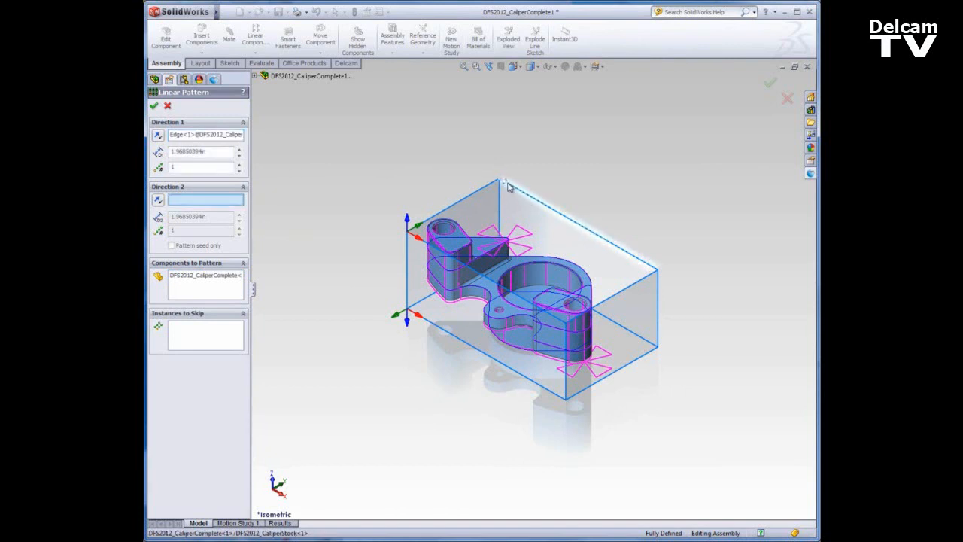
mouse_move(188, 151)
text(8")
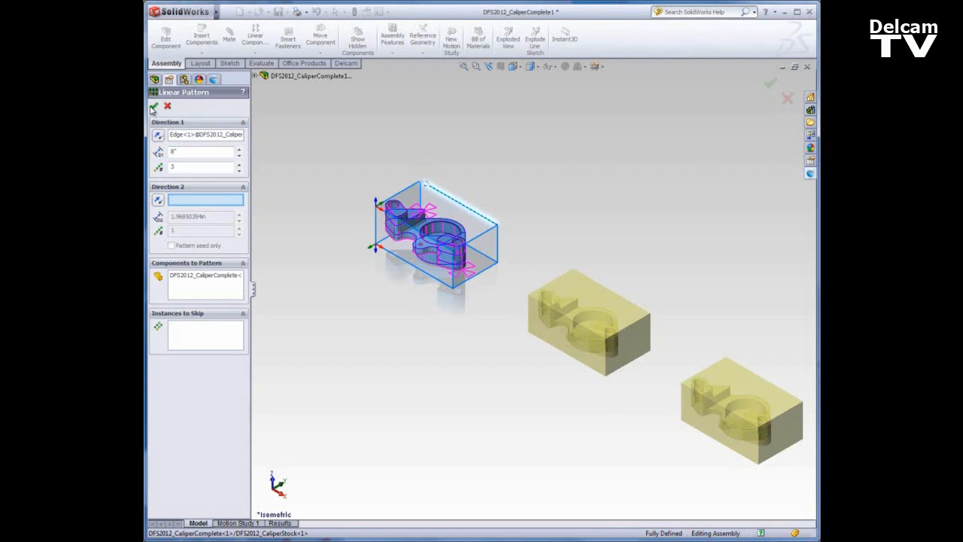
click(154, 107)
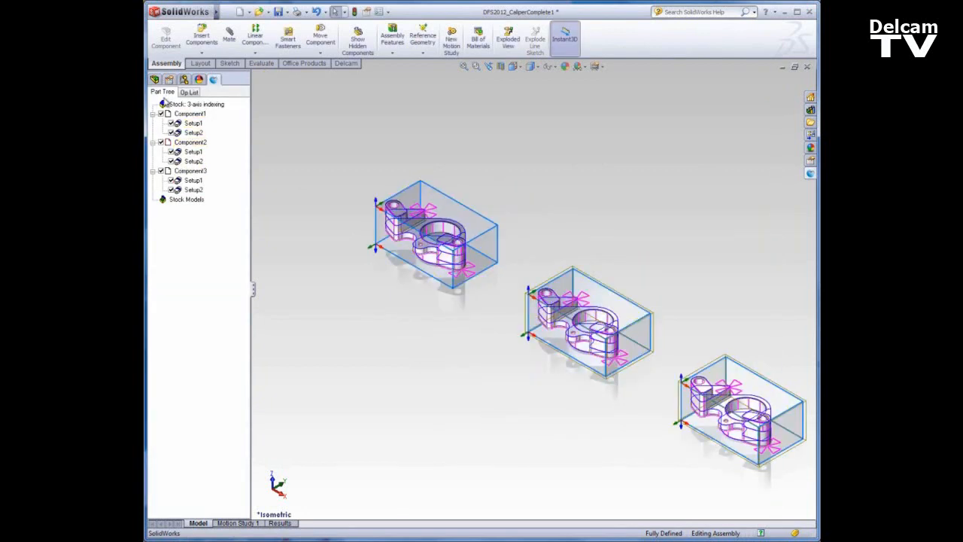
- Review the setups of the three patterned calipers and turn off Component3's Setup2
click(193, 124)
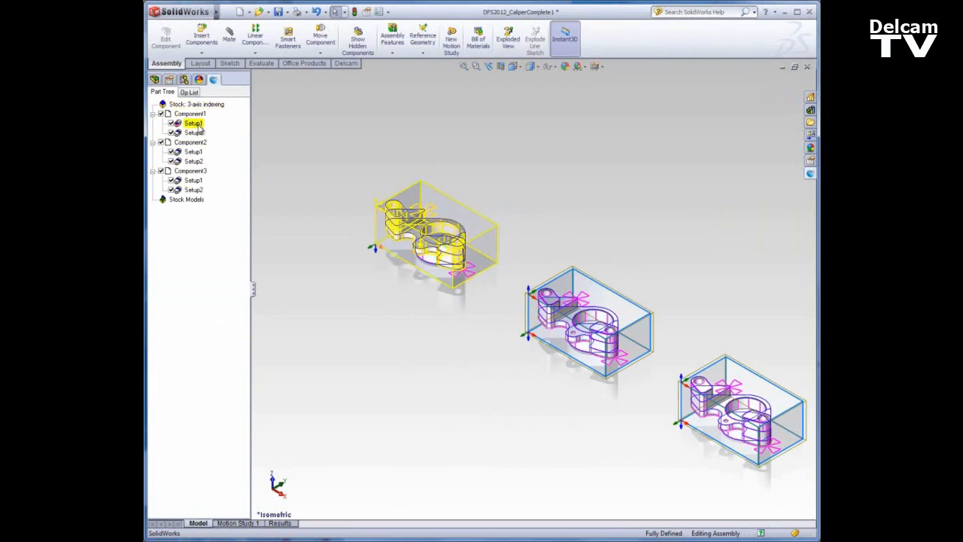
click(192, 180)
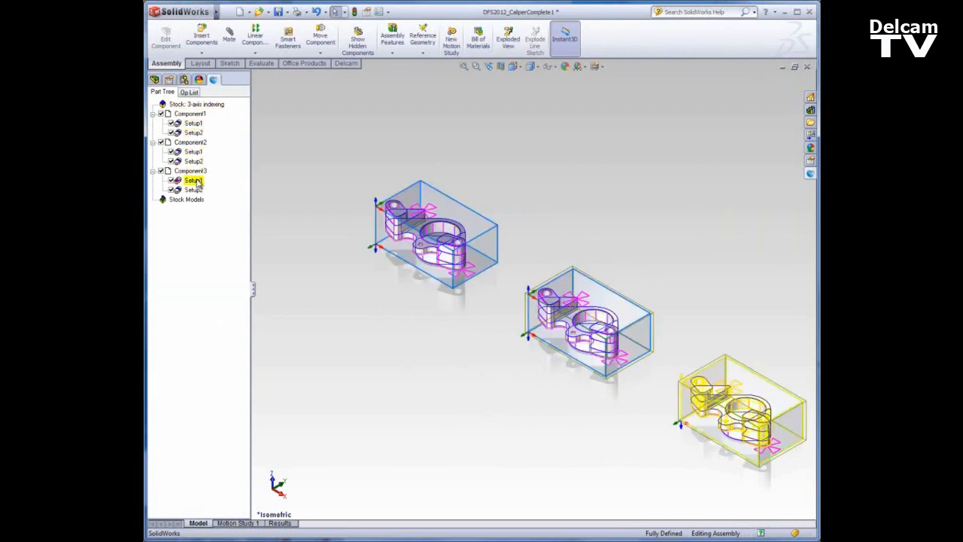
click(192, 161)
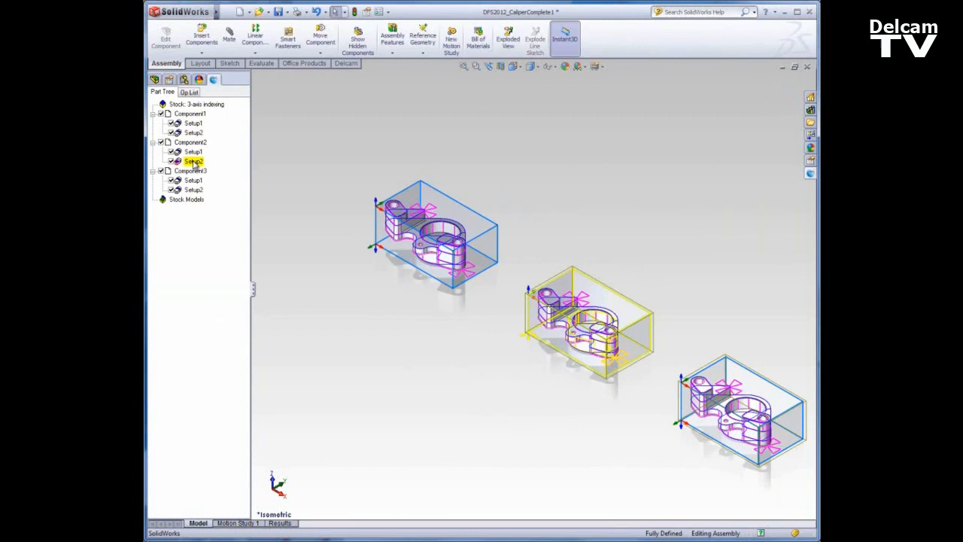
click(189, 141)
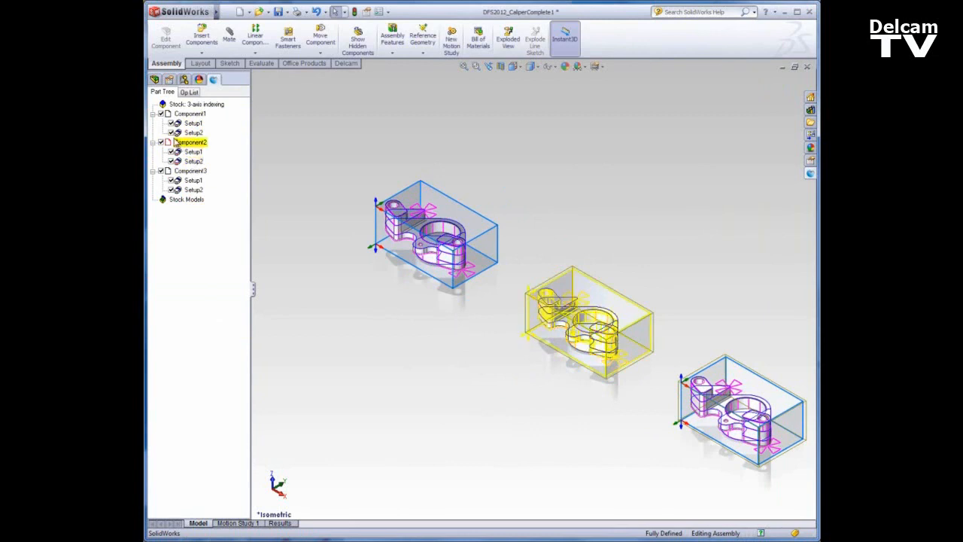
click(192, 190)
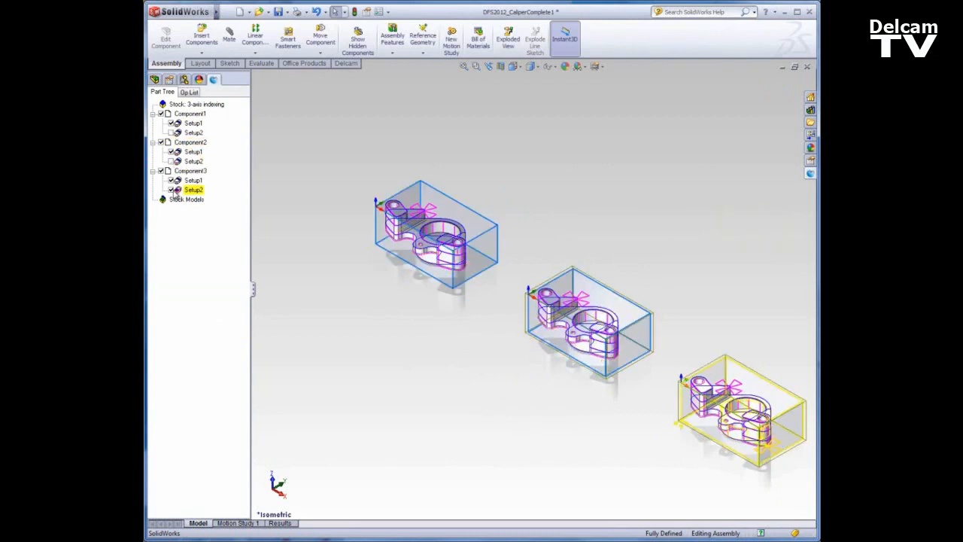
click(318, 212)
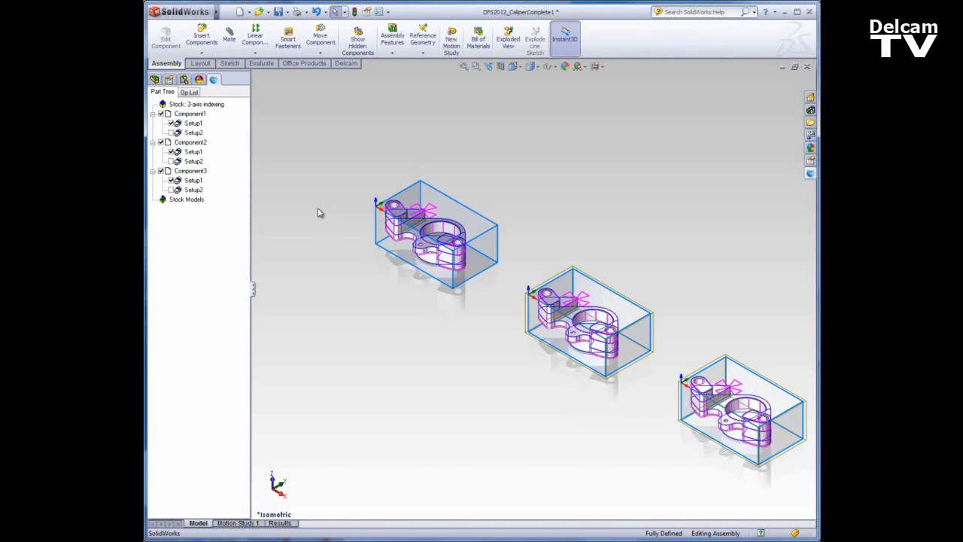
mouse_move(502, 195)
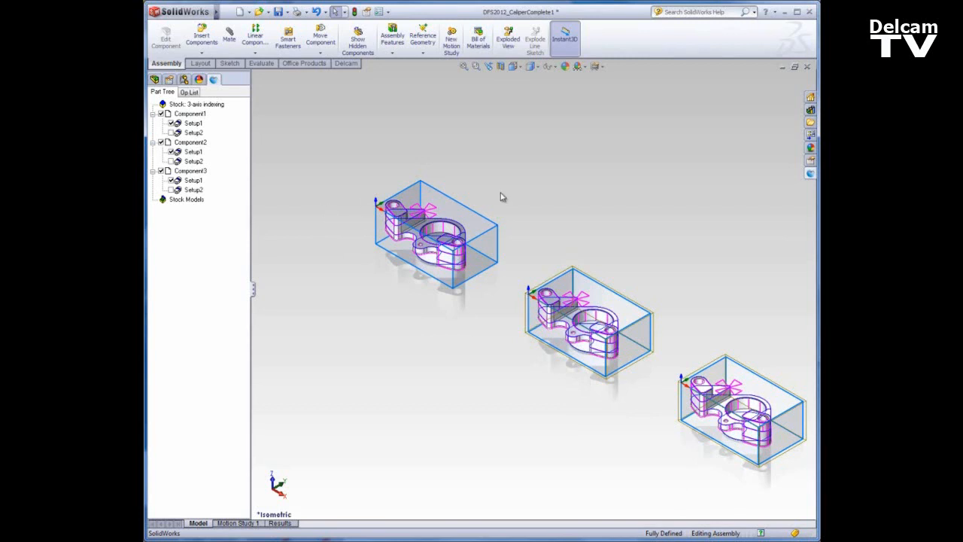
mouse_move(345, 244)
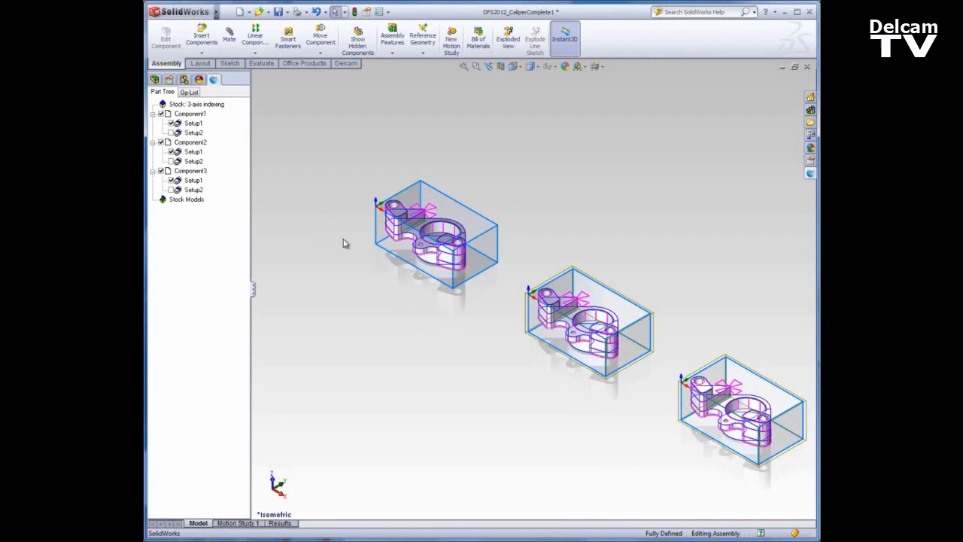
mouse_move(328, 211)
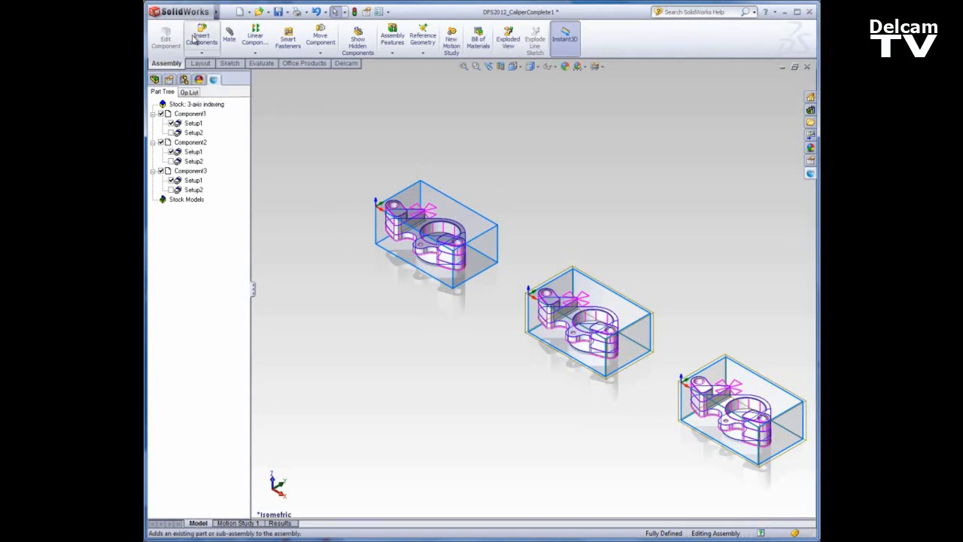
- Insert DFS2012_CaliperComplete from the open documents as a fourth caliper component
click(201, 38)
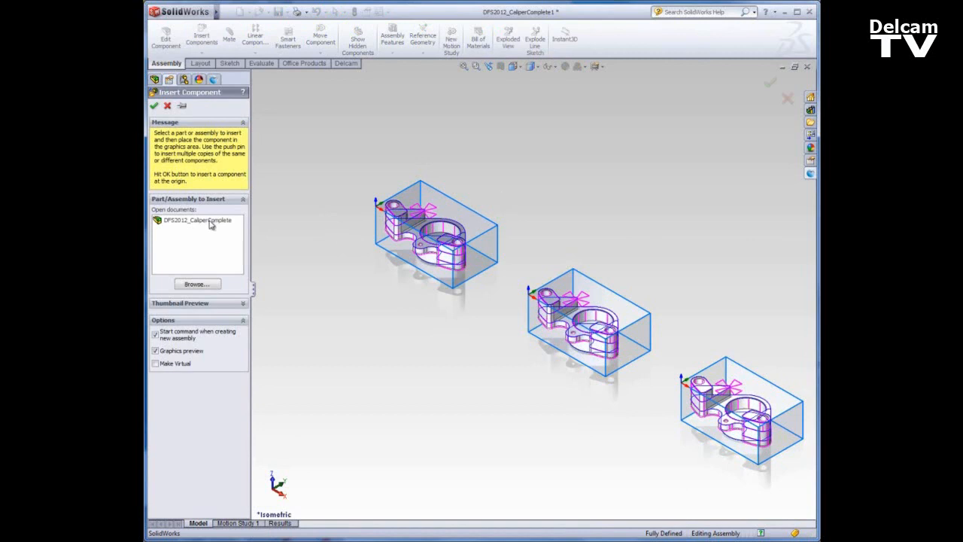
click(197, 220)
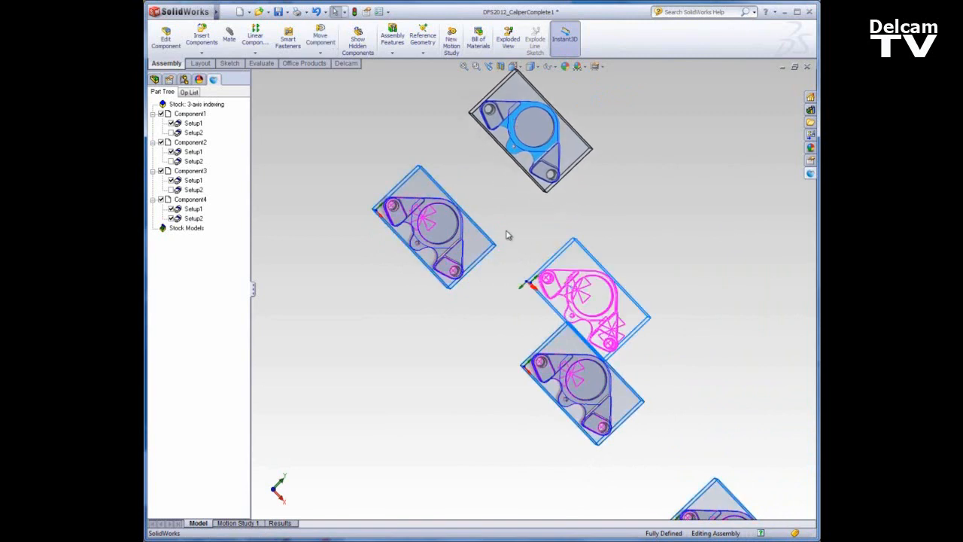
mouse_move(566, 295)
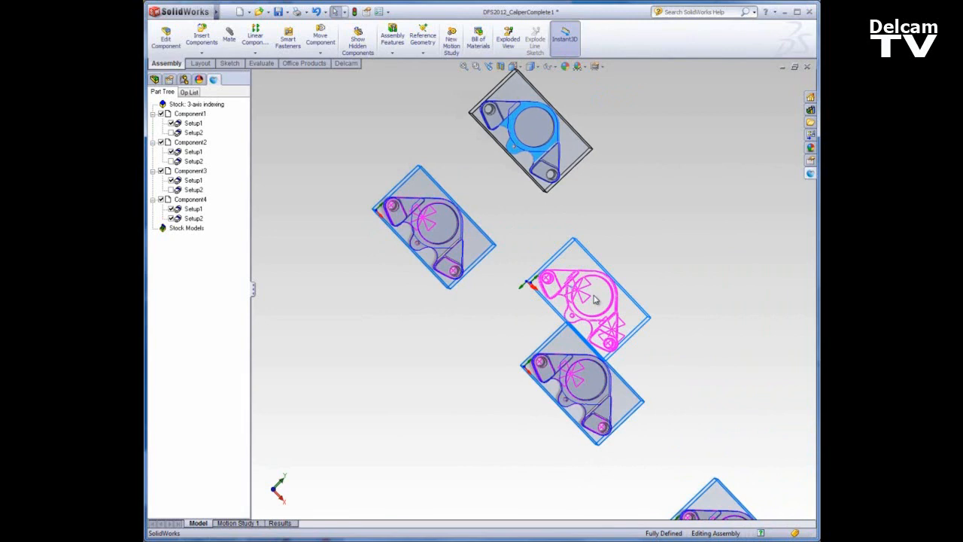
mouse_move(480, 176)
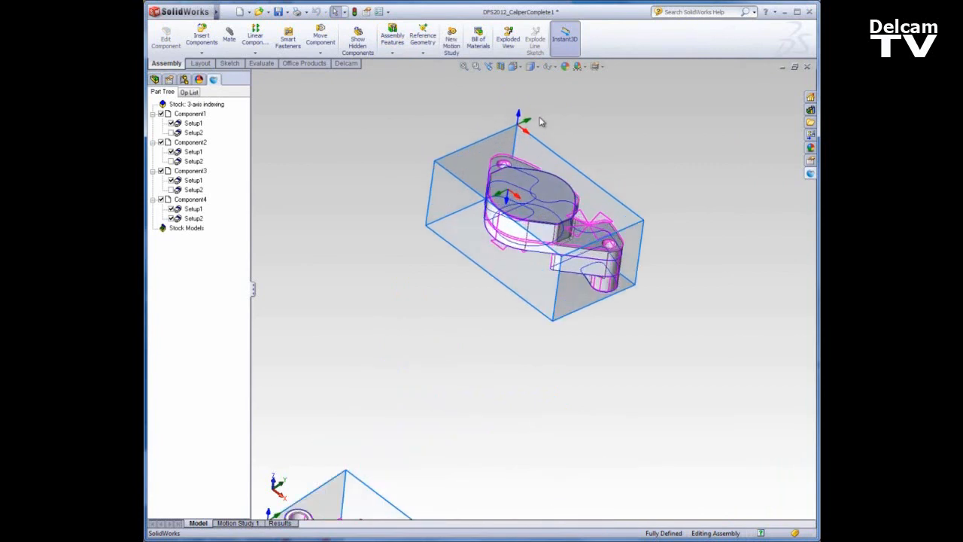
mouse_move(526, 124)
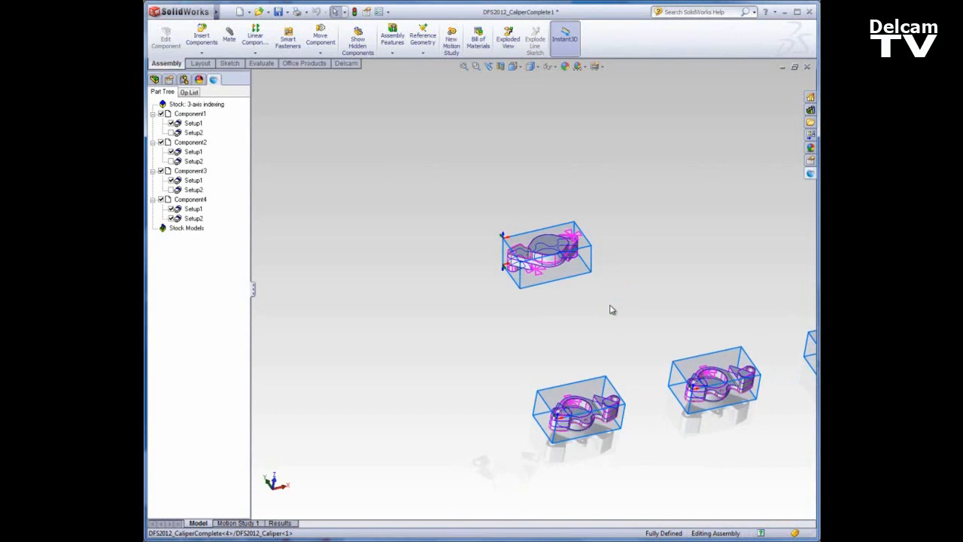
- Mate the fourth caliper block with coincident faces and a 4" distance beside the other three
click(545, 253)
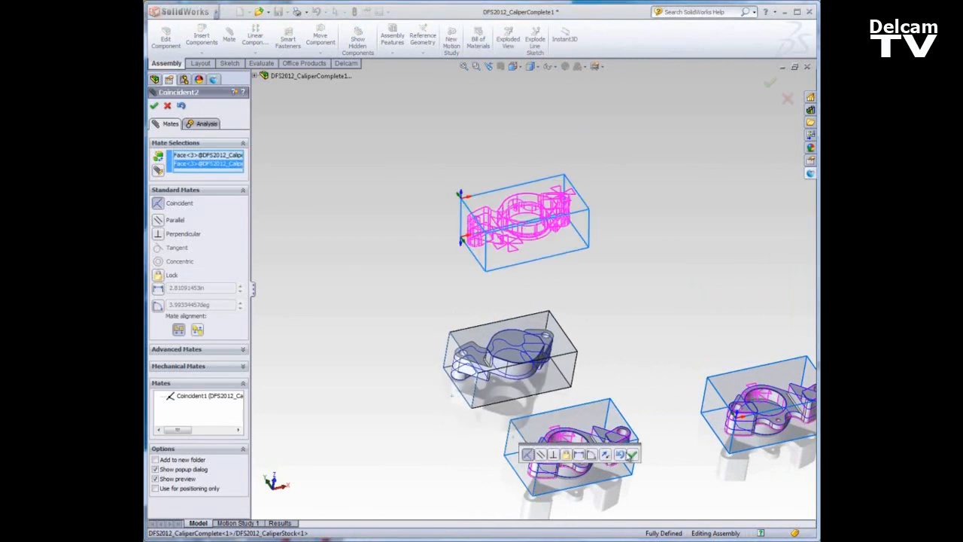
click(154, 105)
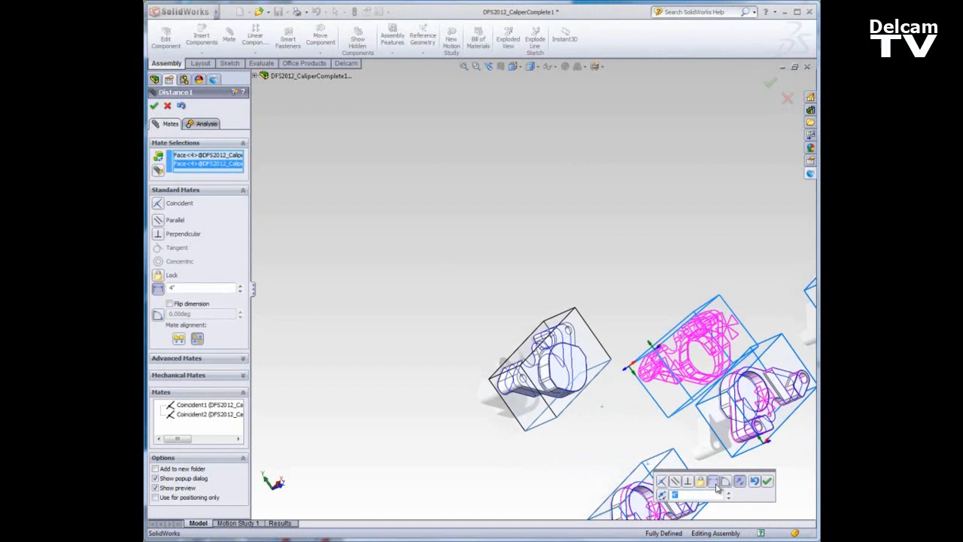
click(154, 105)
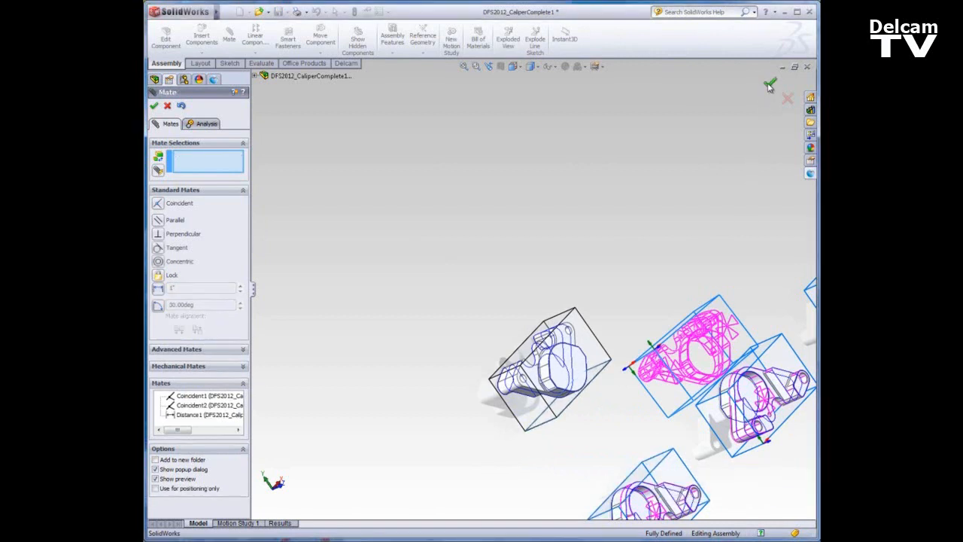
mouse_move(764, 98)
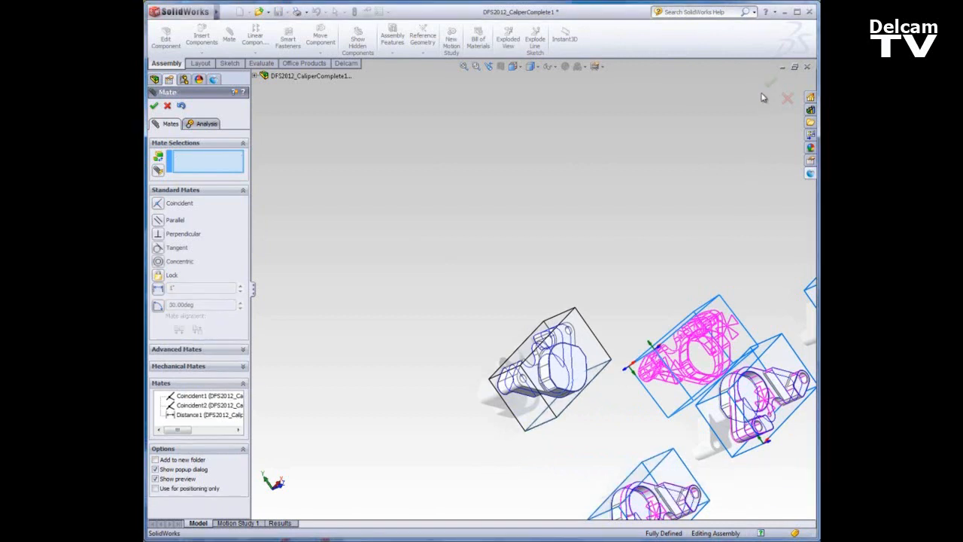
click(154, 105)
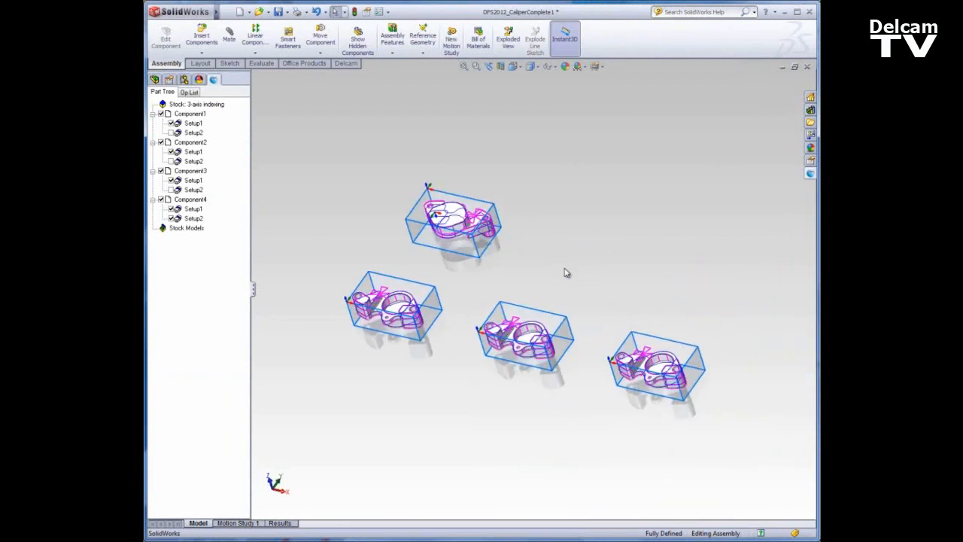
- Deactivate Component4's Setup2 in the Delcam Part Tree
click(192, 218)
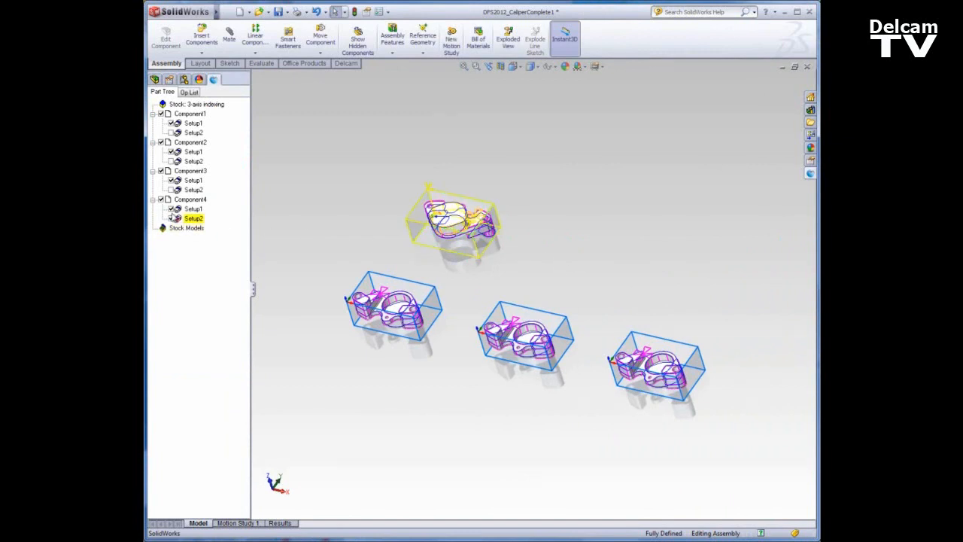
click(193, 207)
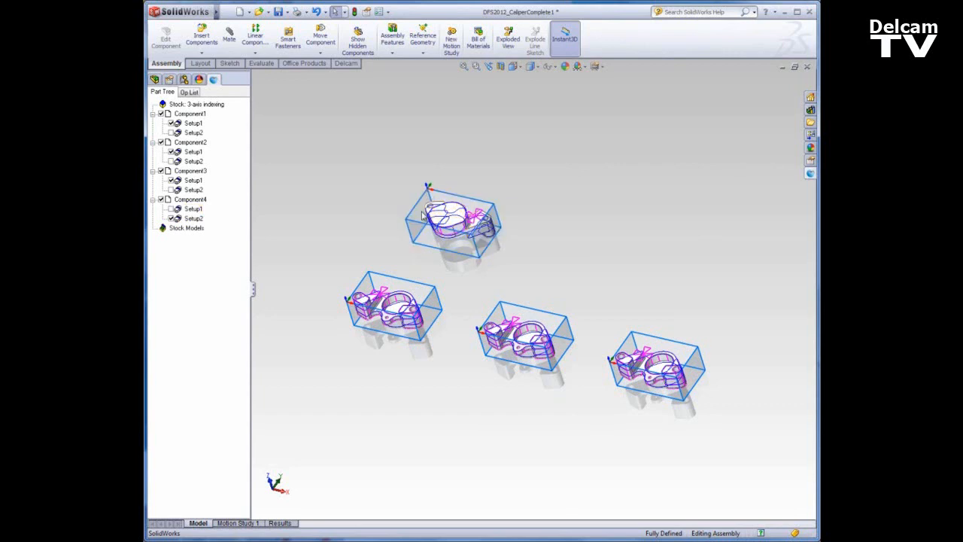
mouse_move(518, 244)
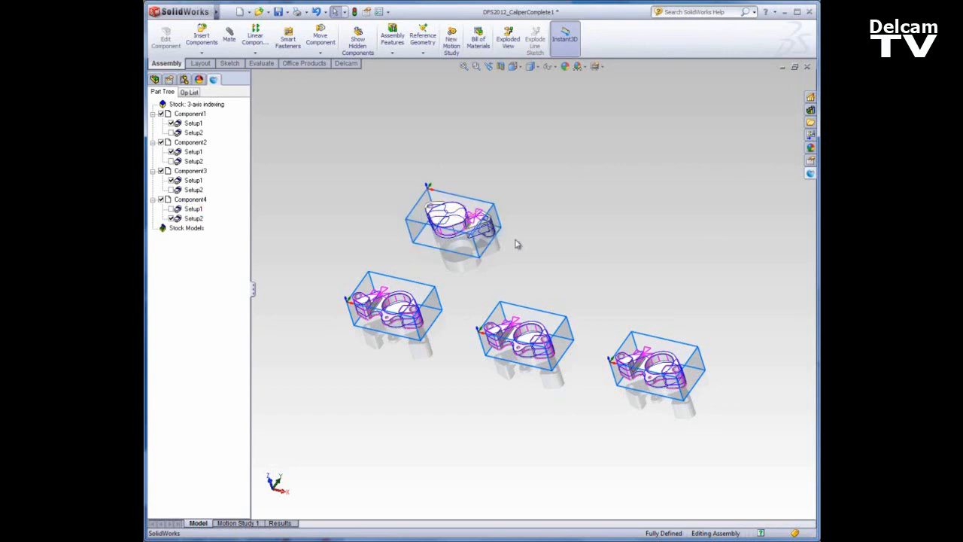
mouse_move(691, 272)
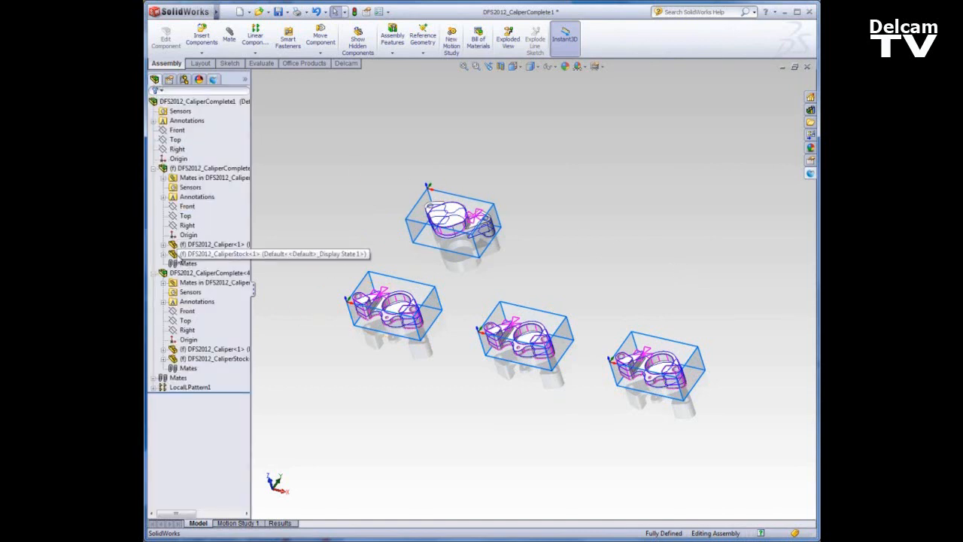
- Linear-pattern the caliper blocks to add two more, making six in two rows
click(190, 387)
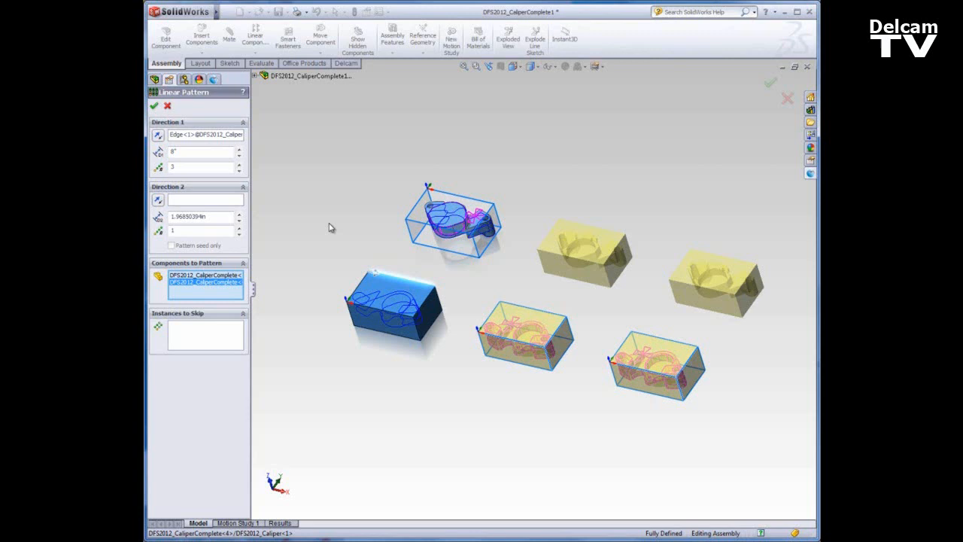
mouse_move(157, 107)
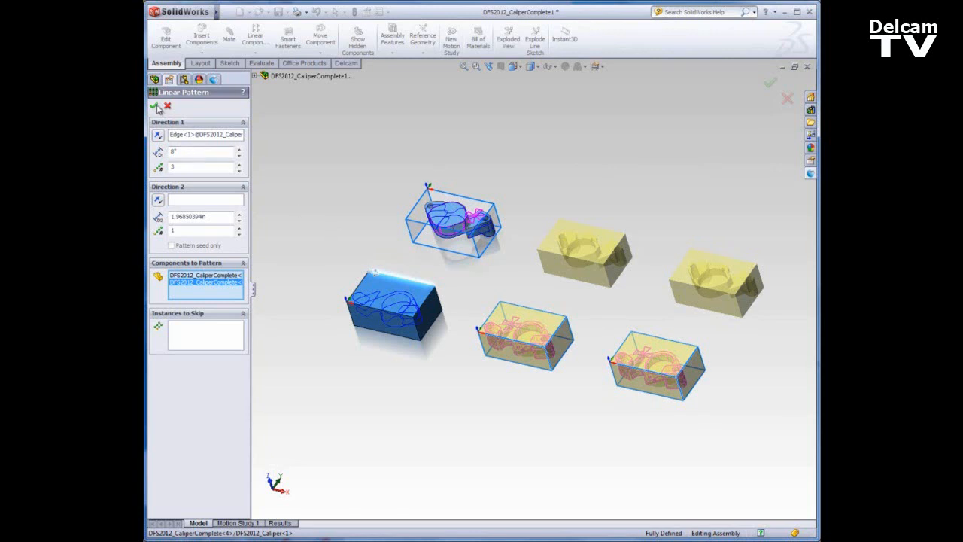
click(153, 106)
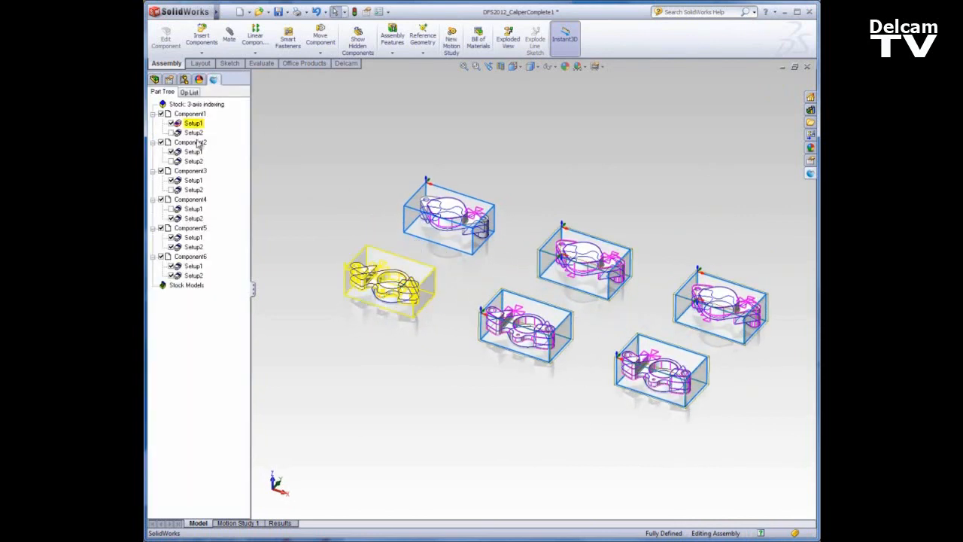
click(192, 265)
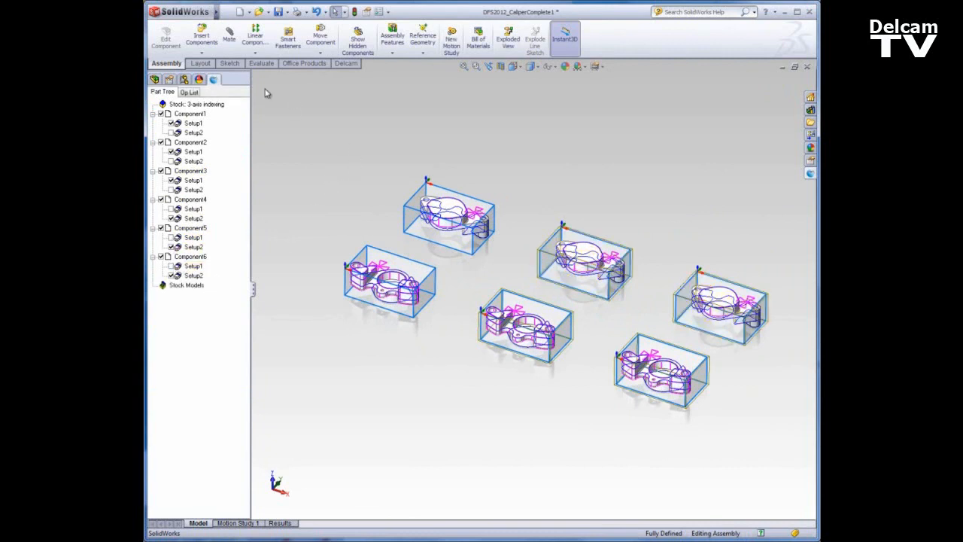
- Start the Delcam machining simulation for the six-block fixture
click(346, 63)
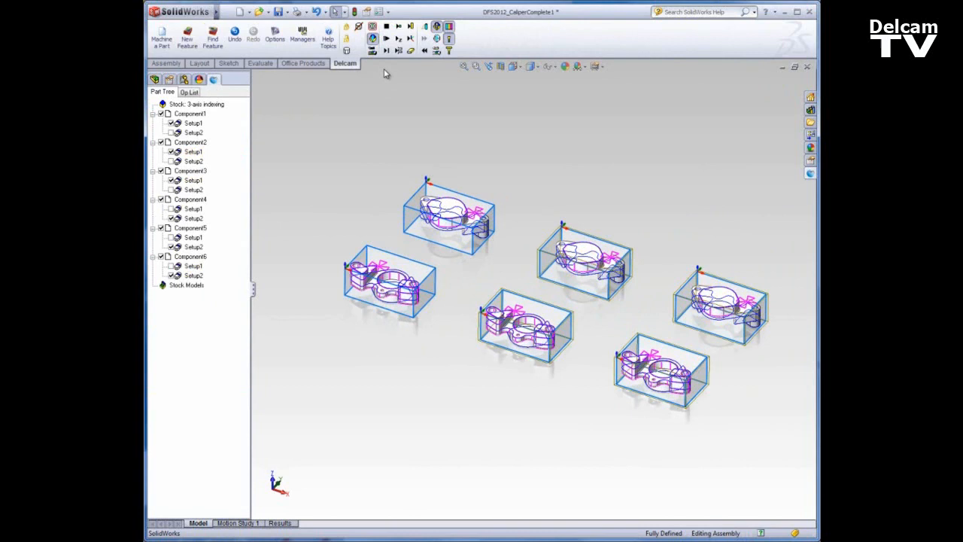
click(385, 39)
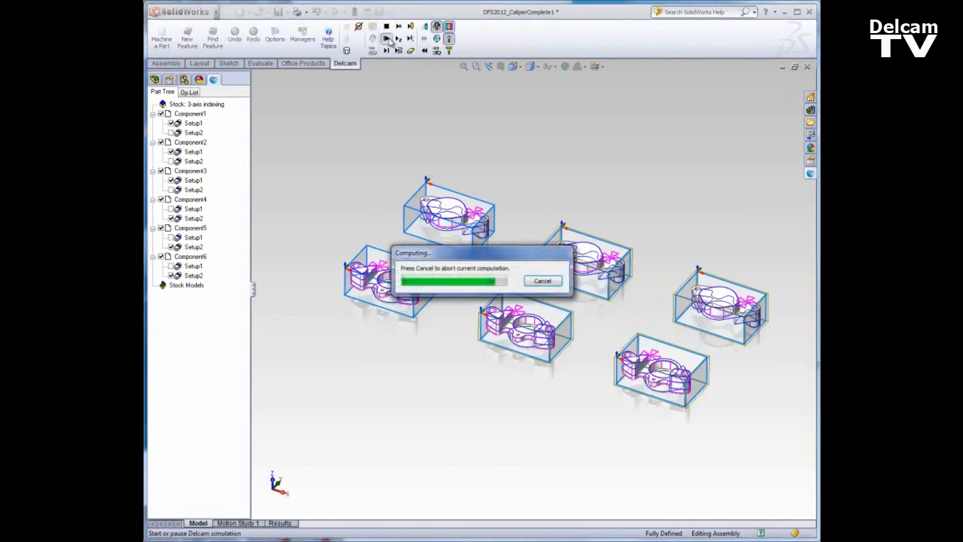